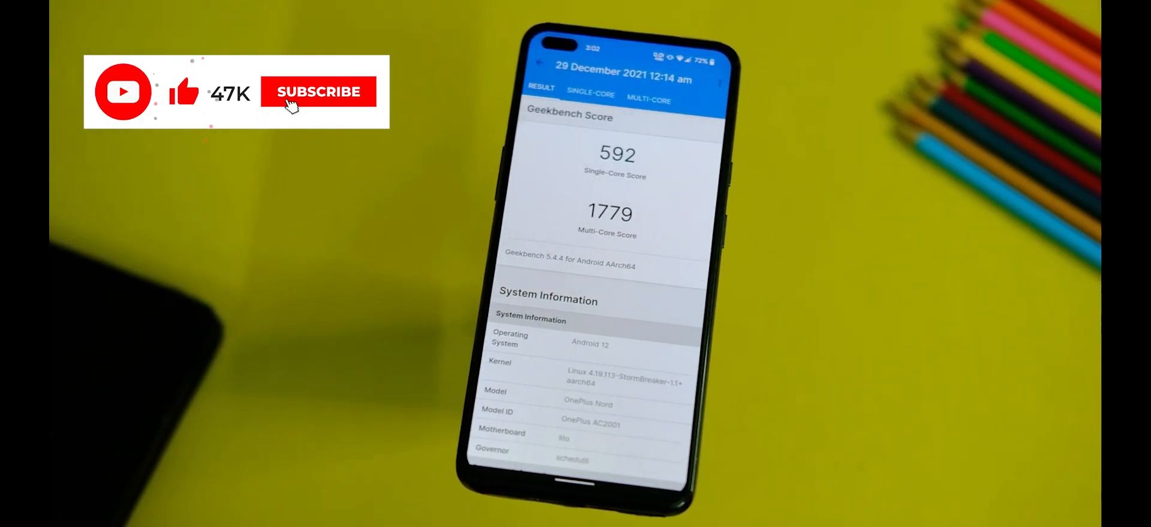
# Step: Show the Geekbench single-core comparison: 592 for this device against a 595 average
pyautogui.click(318, 91)
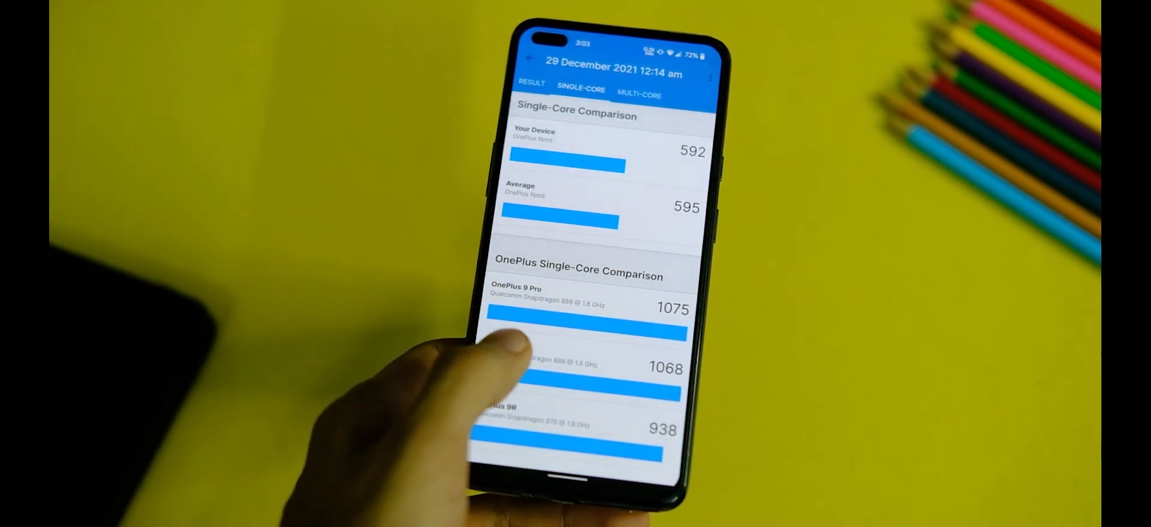
pyautogui.click(639, 95)
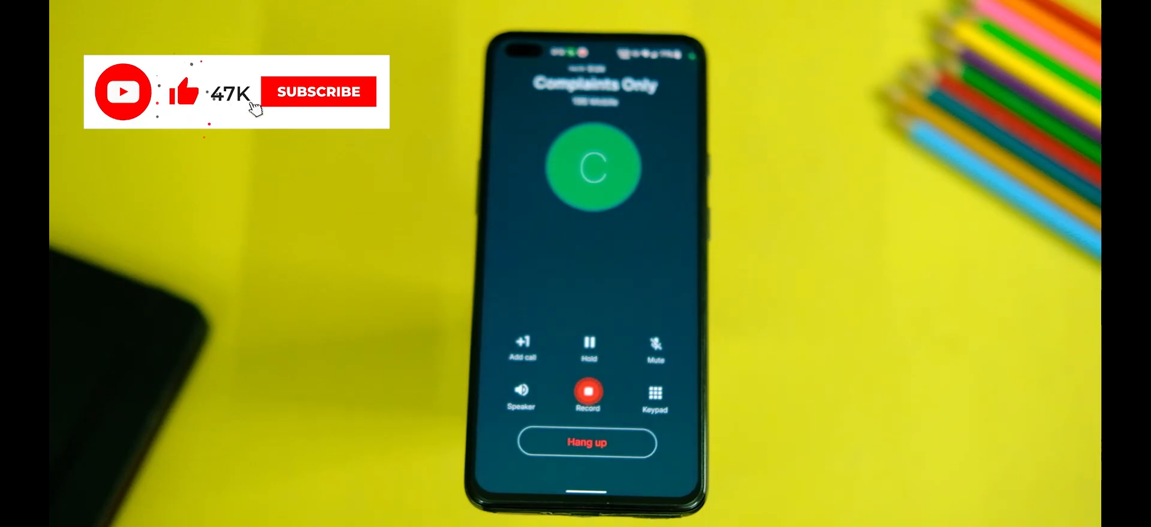
# Step: Place a call to Complaints Only and show the in-call screen
pyautogui.click(318, 91)
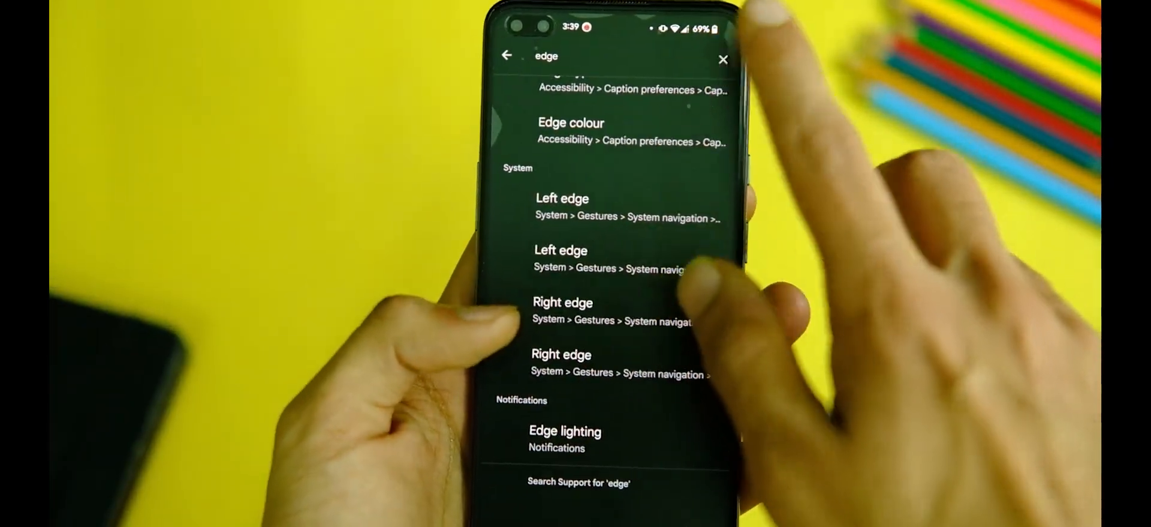
# Step: Search Settings for 'font' to list Fonts, Font size, Font family and Bold text
pyautogui.write('font')
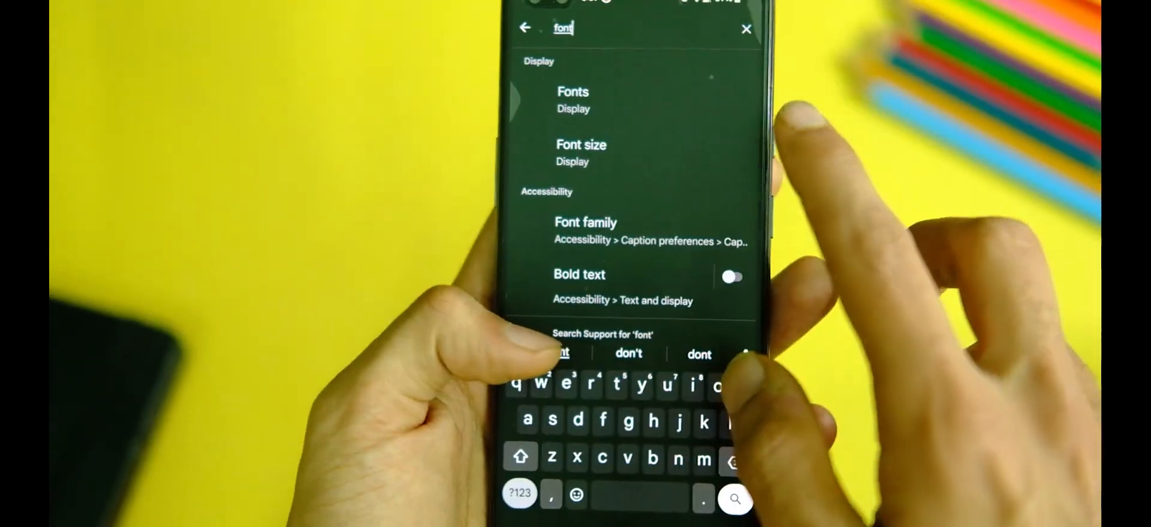
pyautogui.click(526, 28)
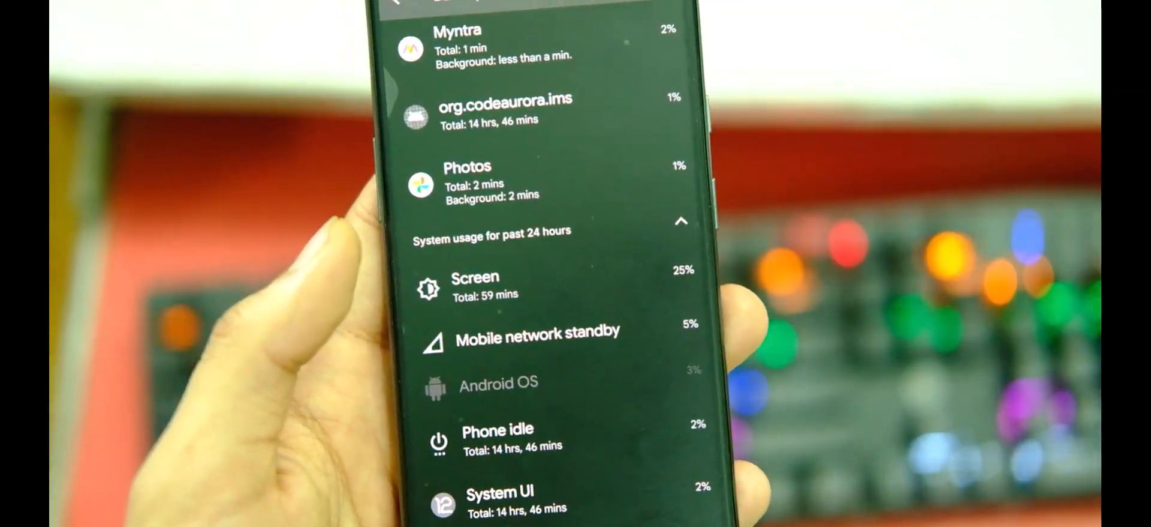
# Step: Scroll battery usage to system usage for past 24 hours: Screen 25%, Mobile network standby 5%
pyautogui.scroll(3)
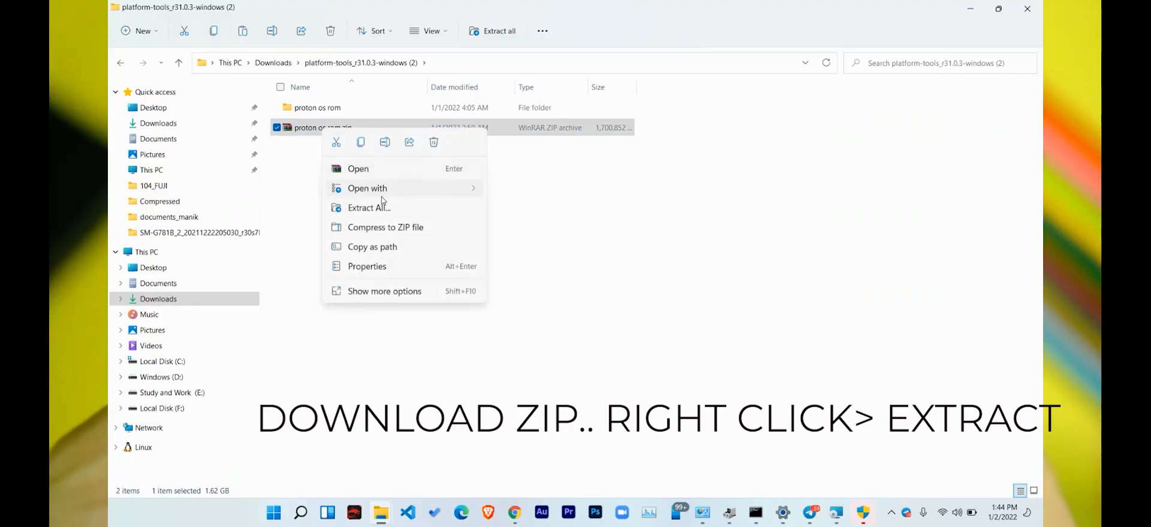
# Step: Extract proton os rom.zip into the proton os rom folder, copying 1,996 items
pyautogui.click(369, 207)
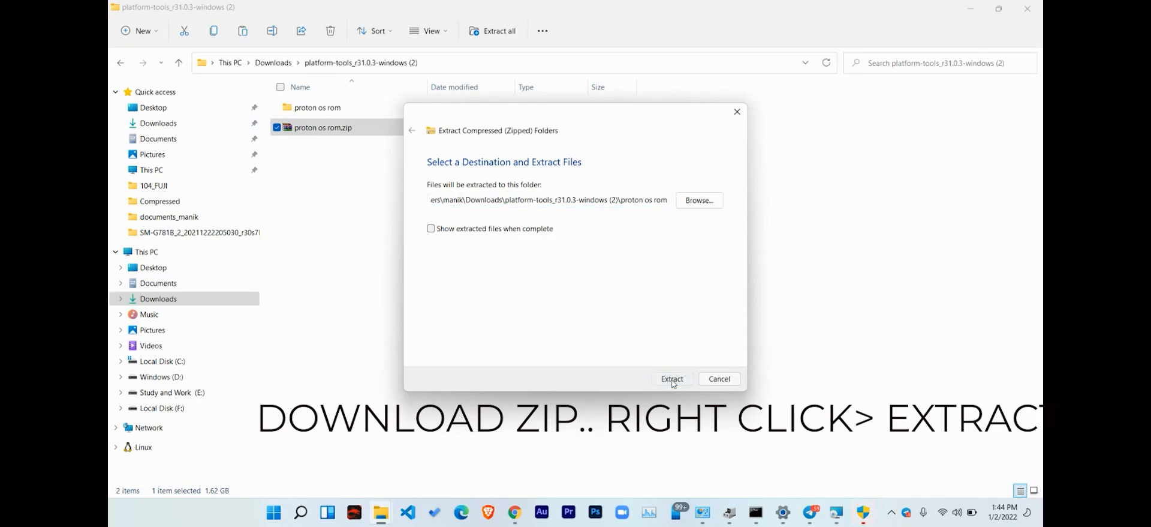
pyautogui.click(672, 378)
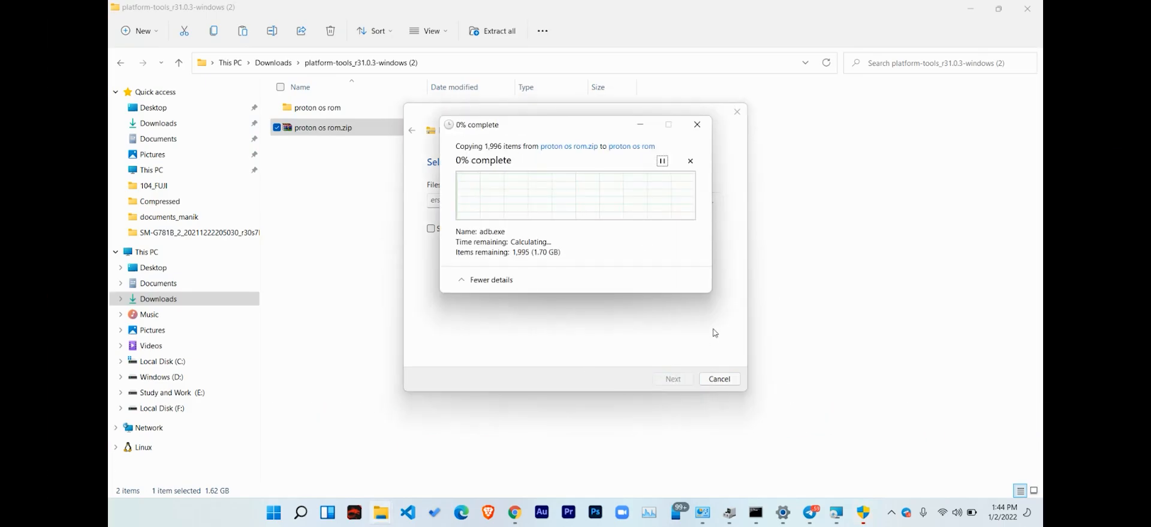